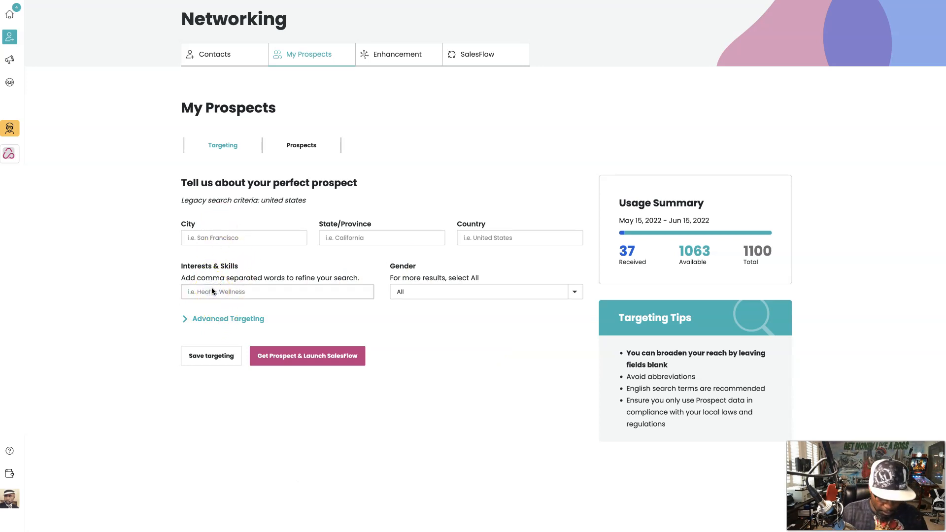
Step: Target the Credit Repair interest and request a new matching prospect
text(credit repair)
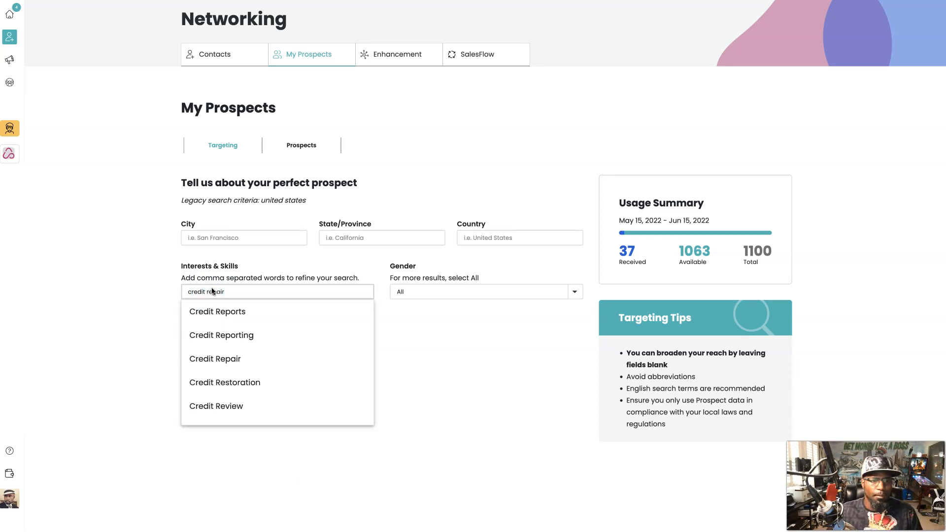
click(215, 358)
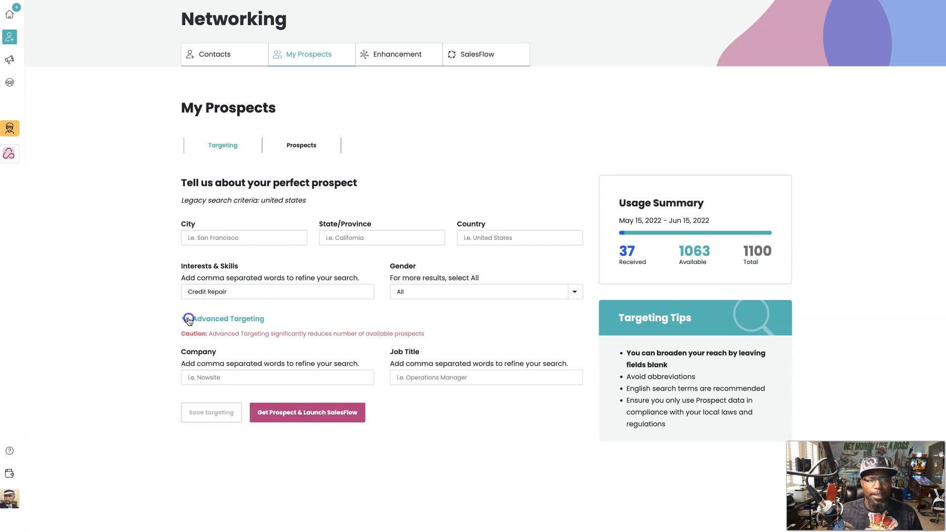
click(223, 319)
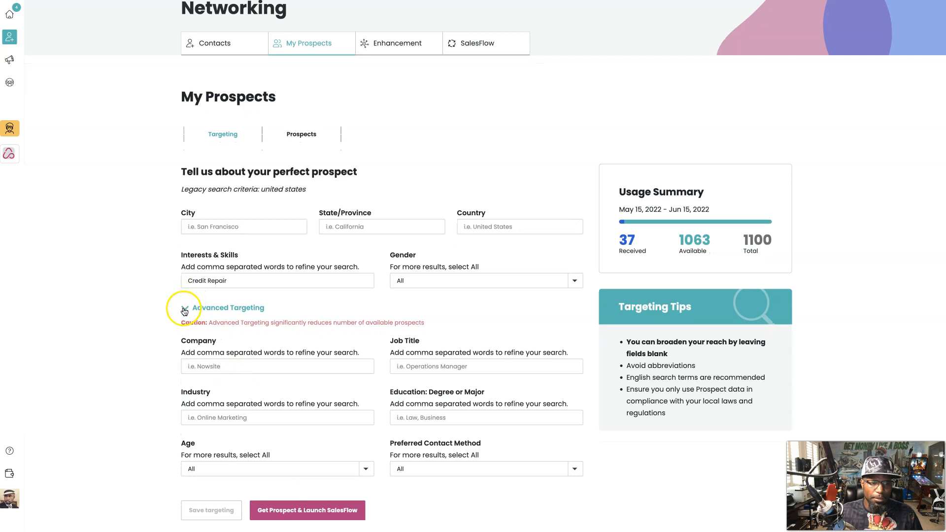
click(184, 311)
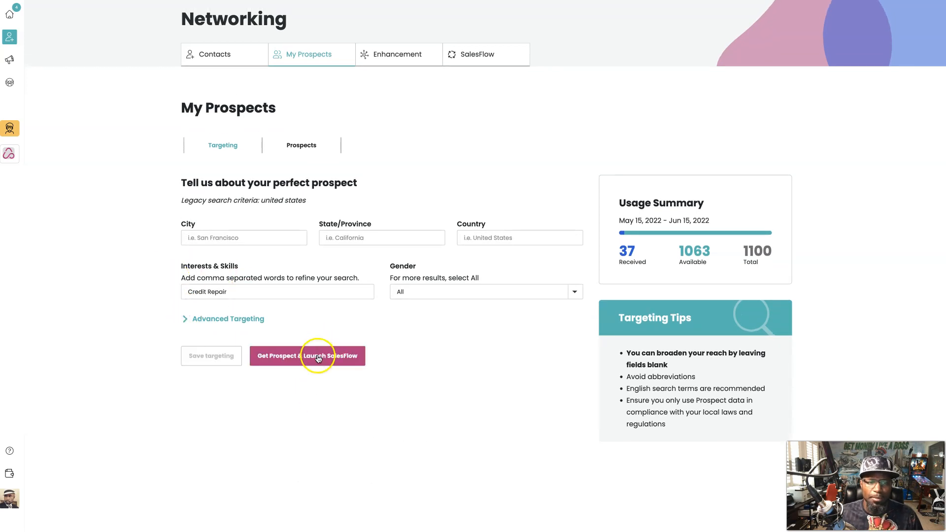
click(307, 356)
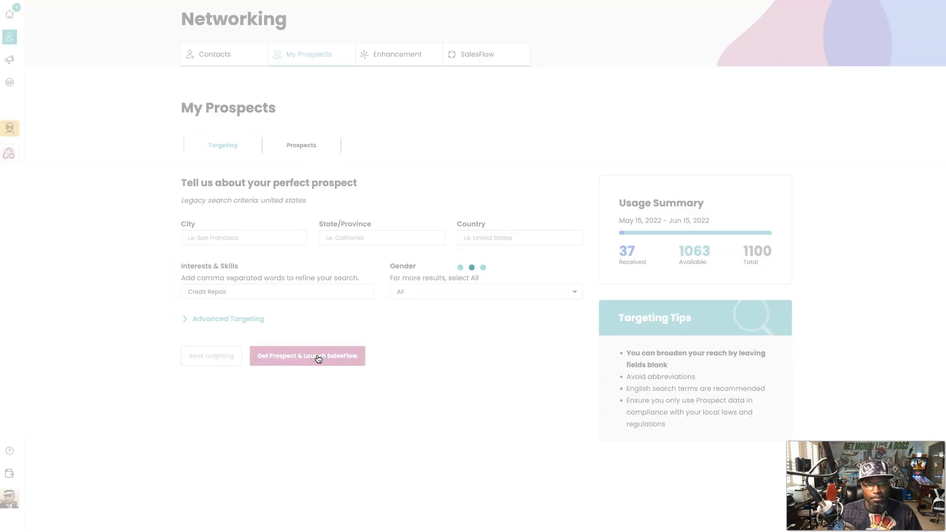
Step: Review the new Great American Credit Repair Company contact in the prospect popup
click(307, 355)
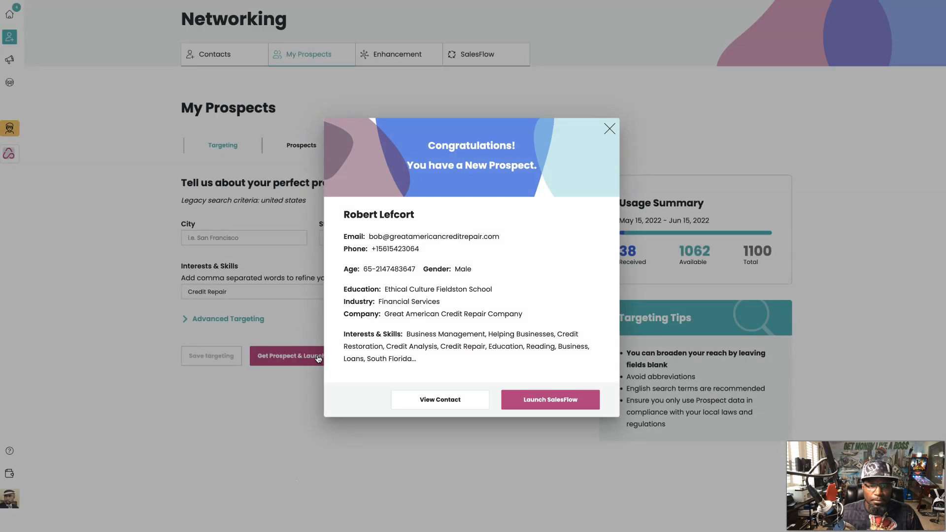
mouse_move(476, 258)
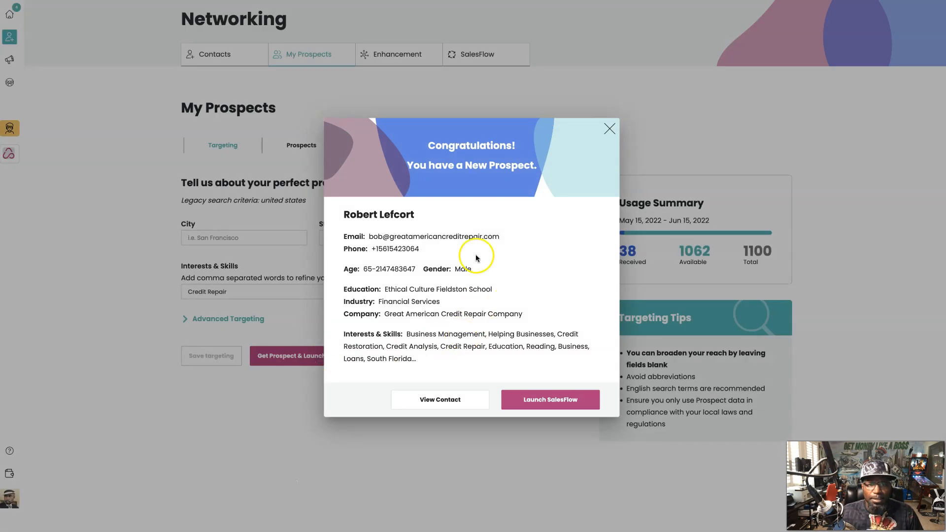
mouse_move(502, 322)
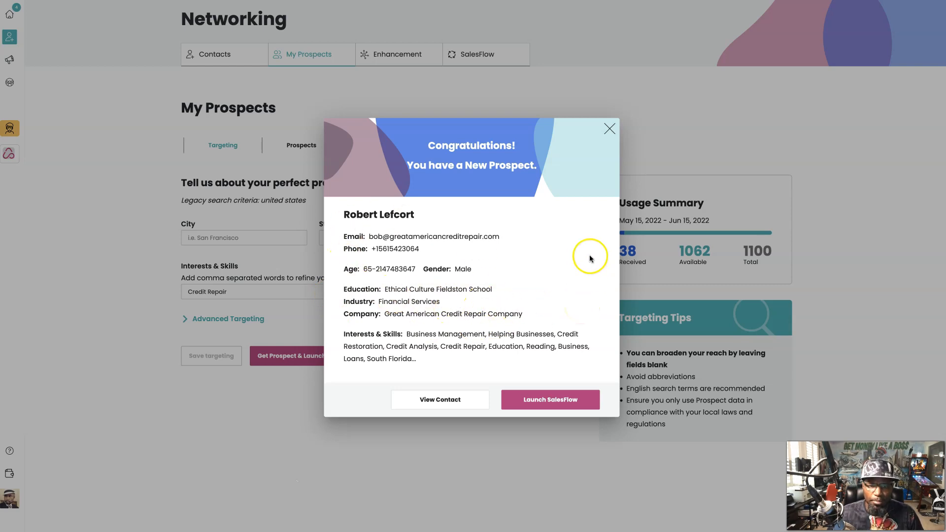
mouse_move(550, 374)
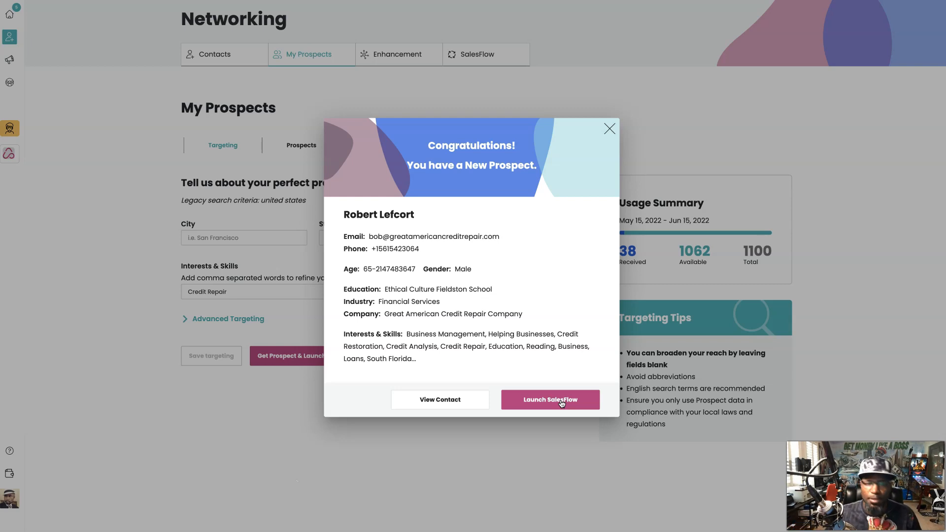
Step: Launch SalesFlow for the prospect, keeping their email as the contact
click(549, 399)
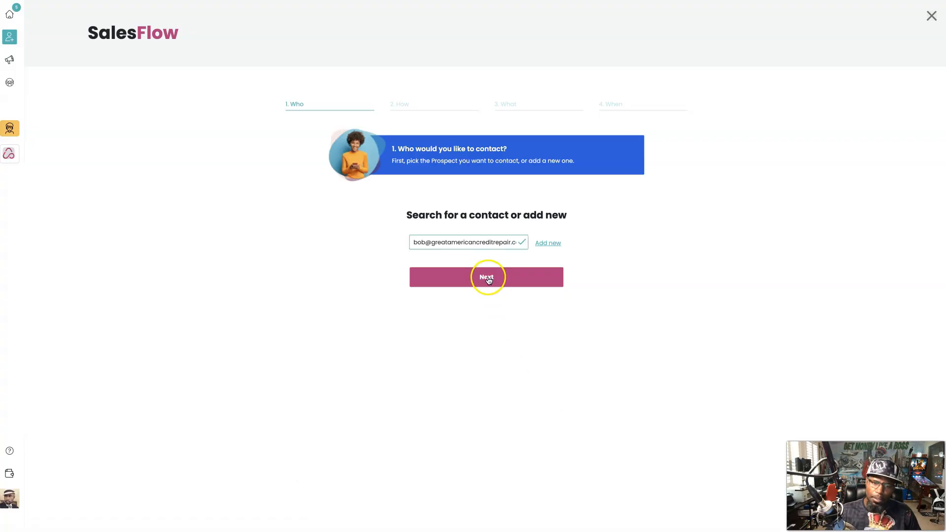
click(486, 277)
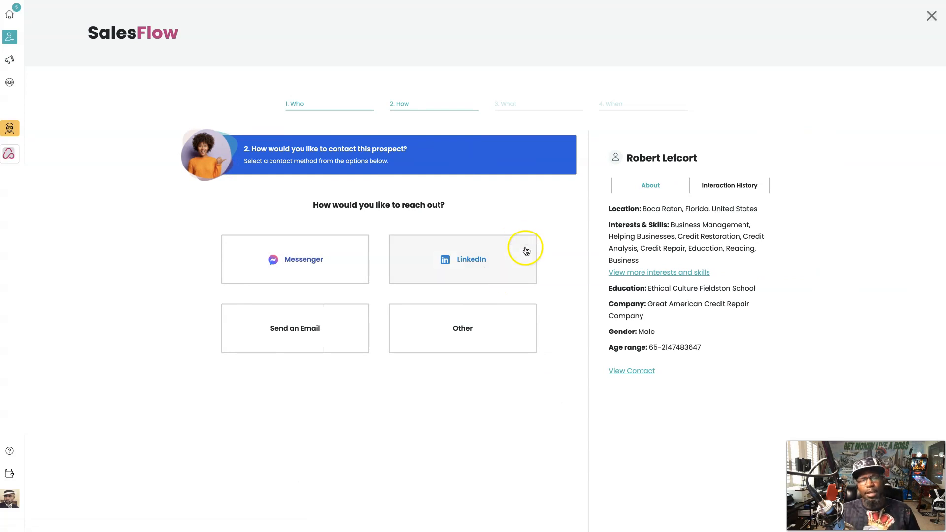
mouse_move(428, 425)
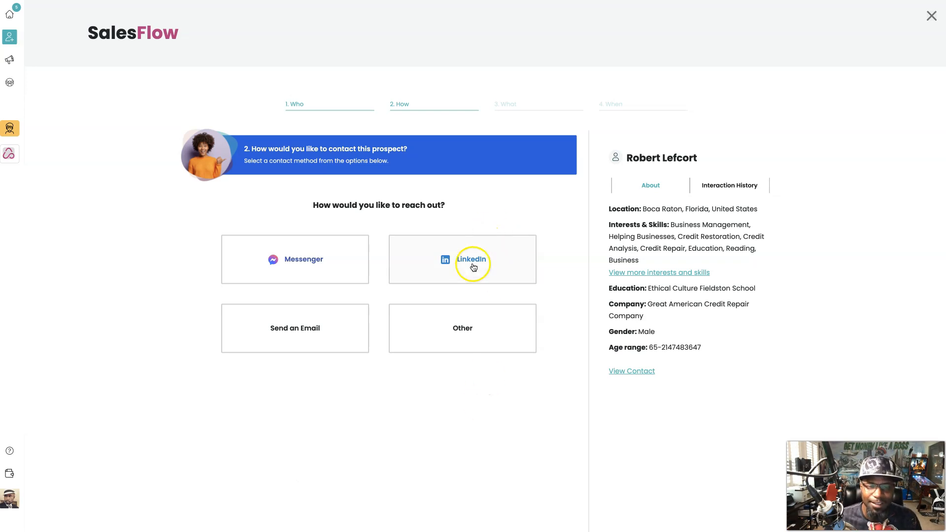
Step: Choose LinkedIn outreach and load the saved Introduction message from My Messages
click(462, 259)
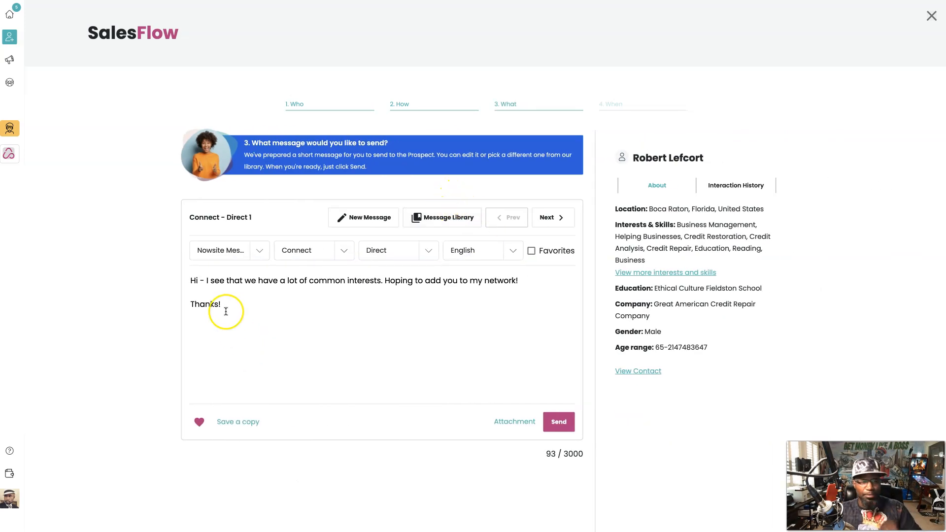
mouse_move(447, 217)
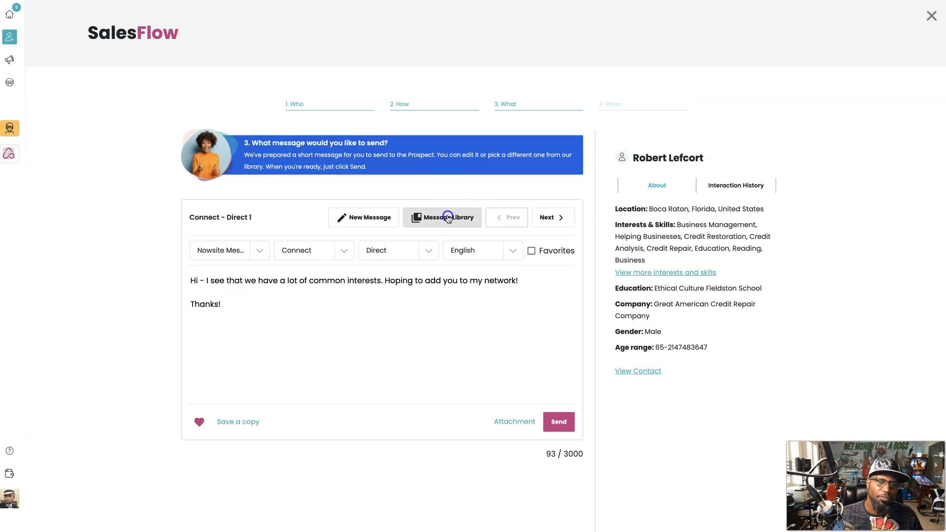
click(441, 217)
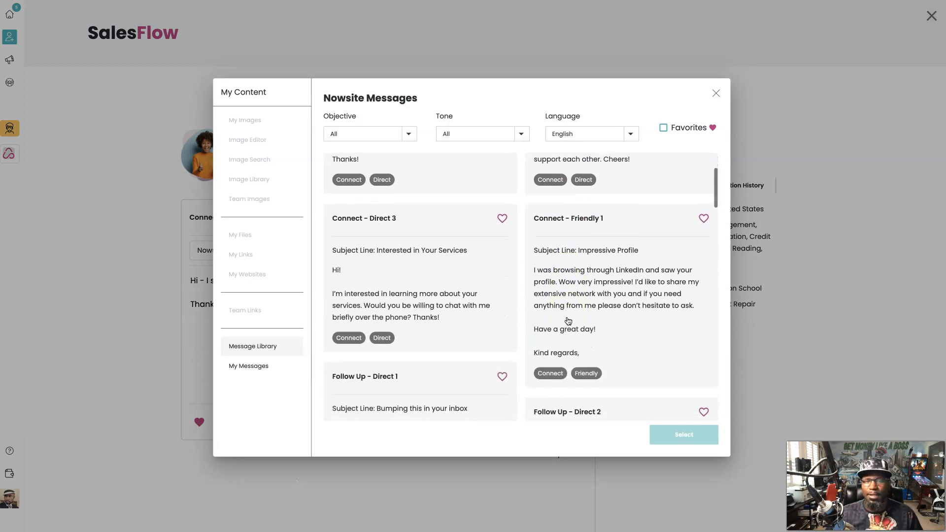
scroll(down, 3)
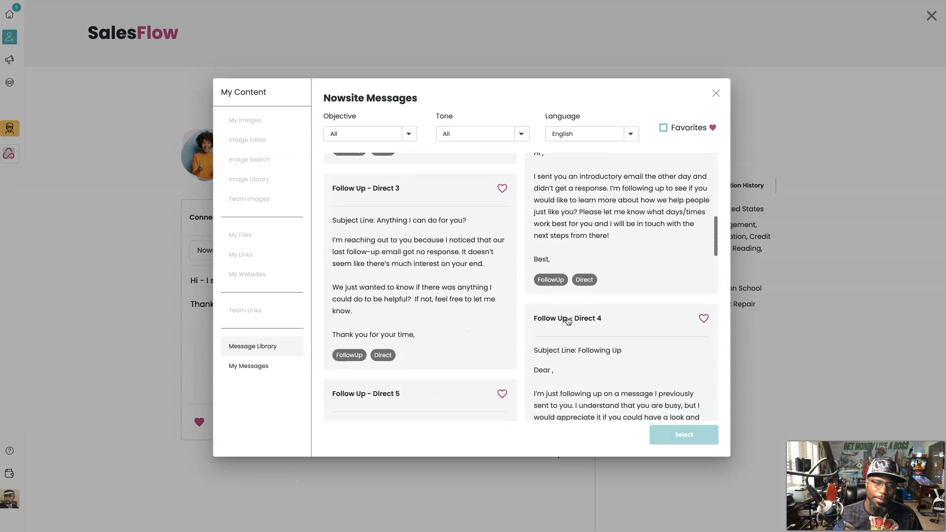
scroll(down, 3)
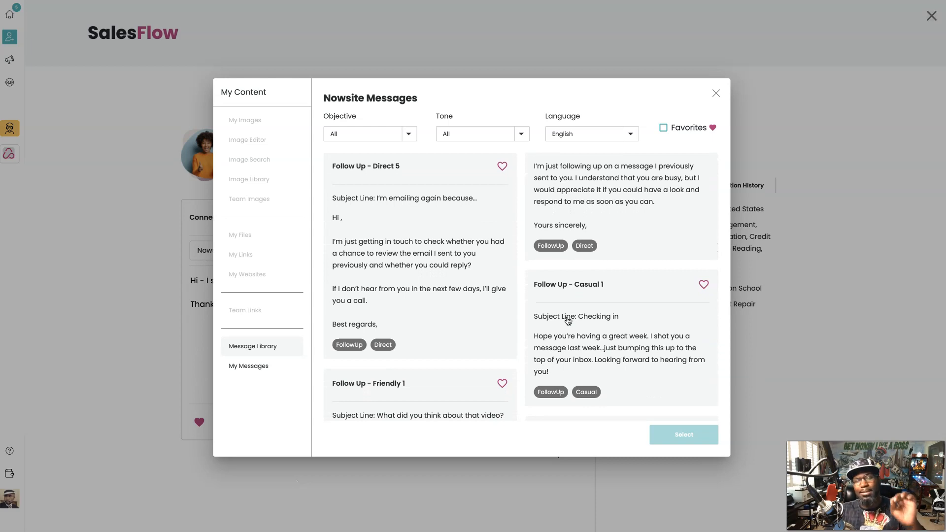
scroll(down, 3)
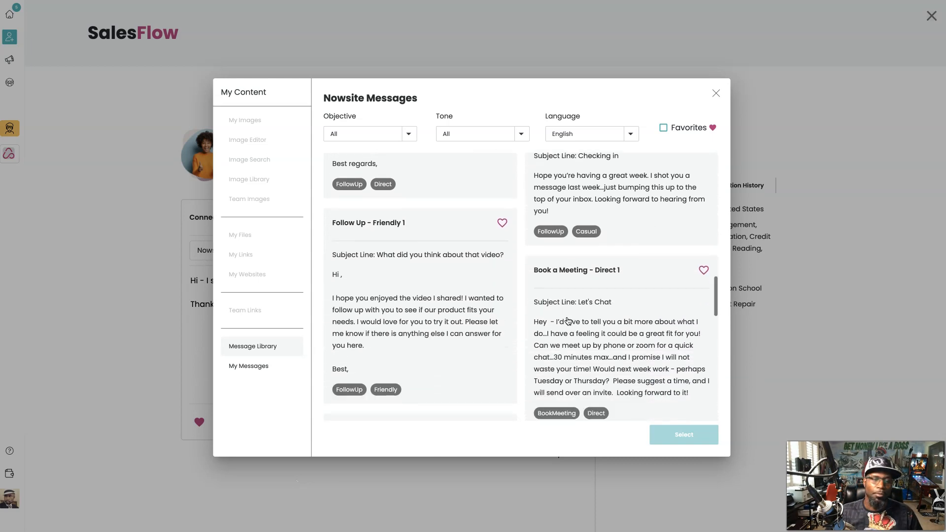
click(249, 366)
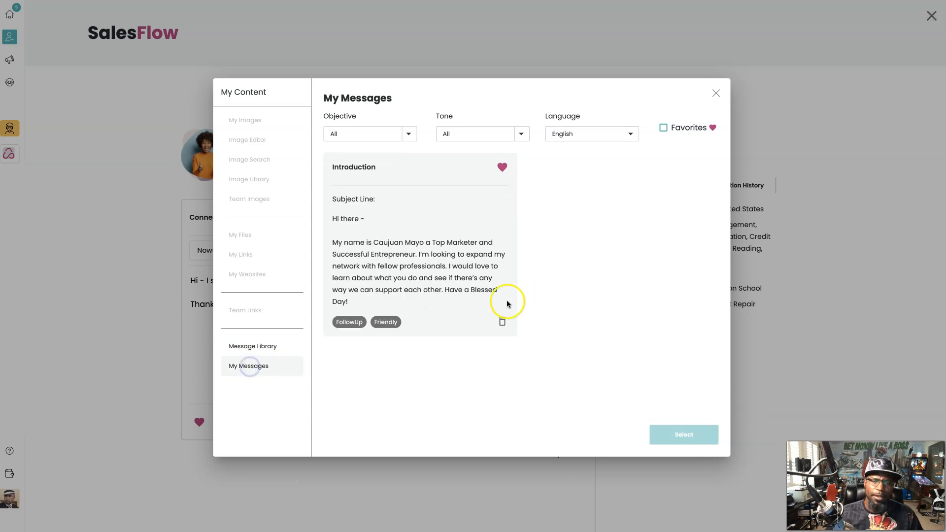
click(420, 265)
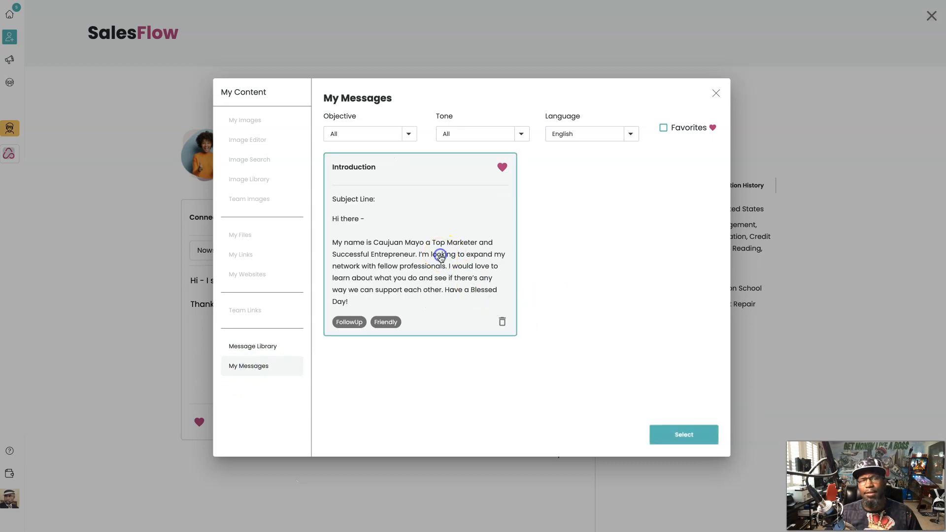
click(683, 434)
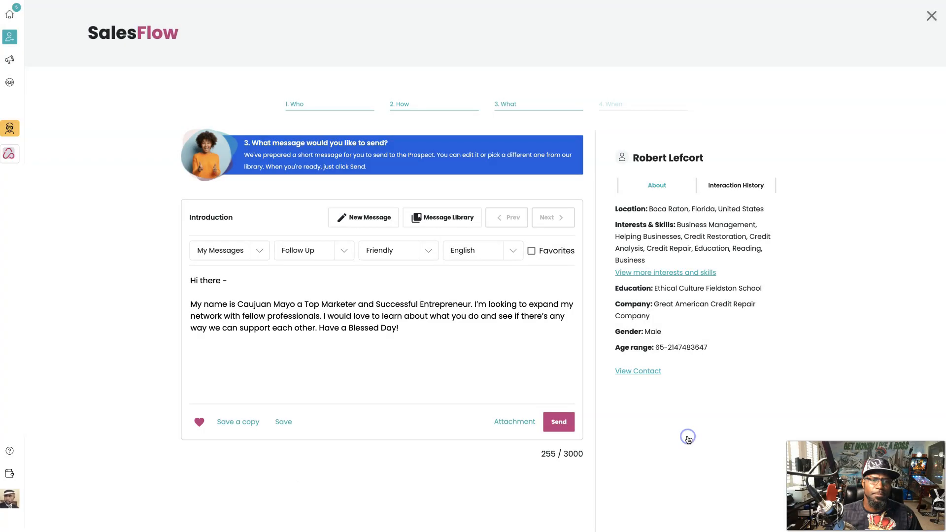
mouse_move(513, 421)
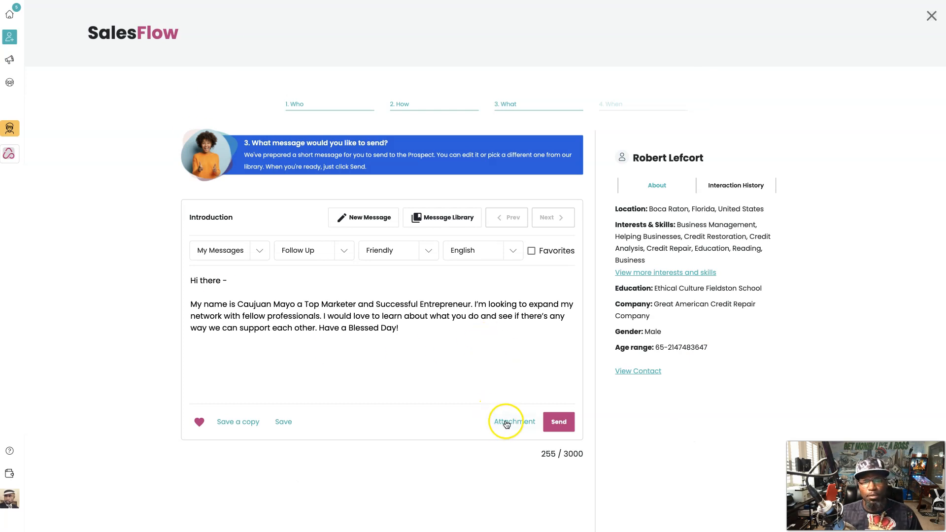
Step: Append the saved My Opportunities short link to the Introduction message
click(513, 422)
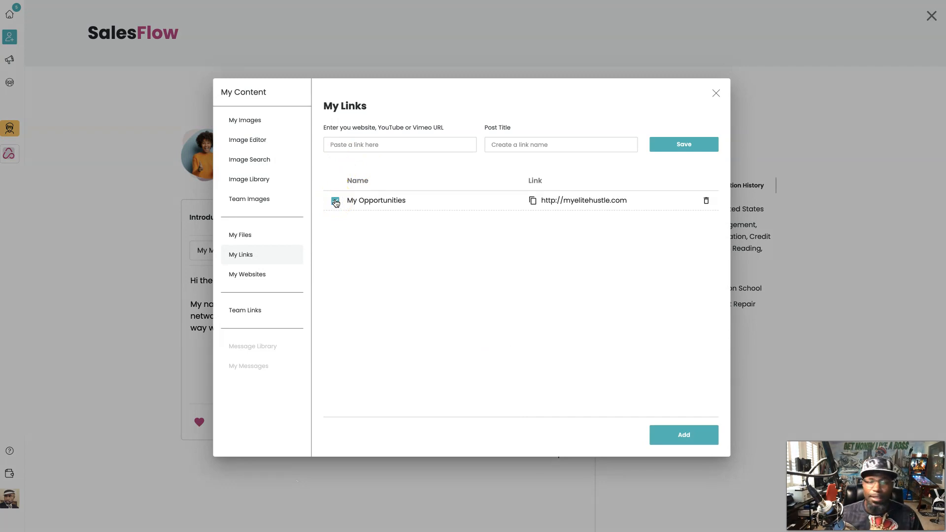
click(335, 200)
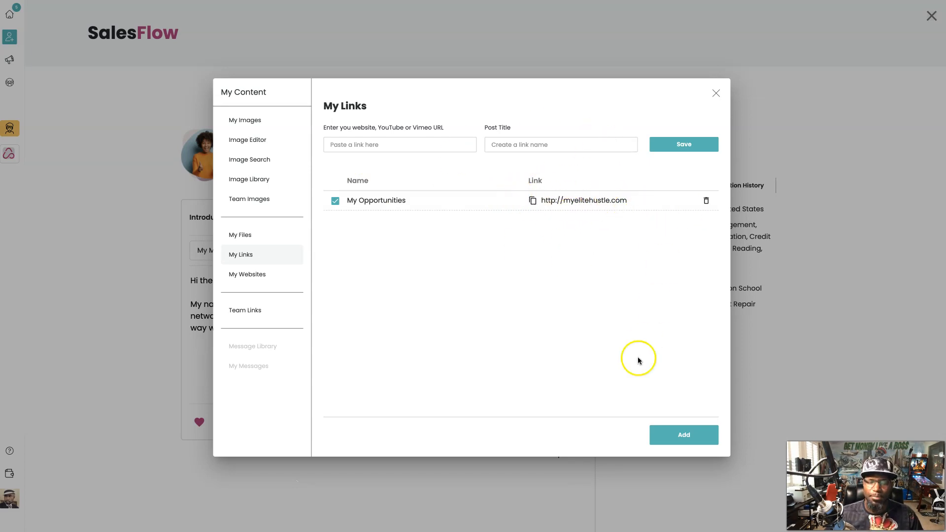
click(716, 93)
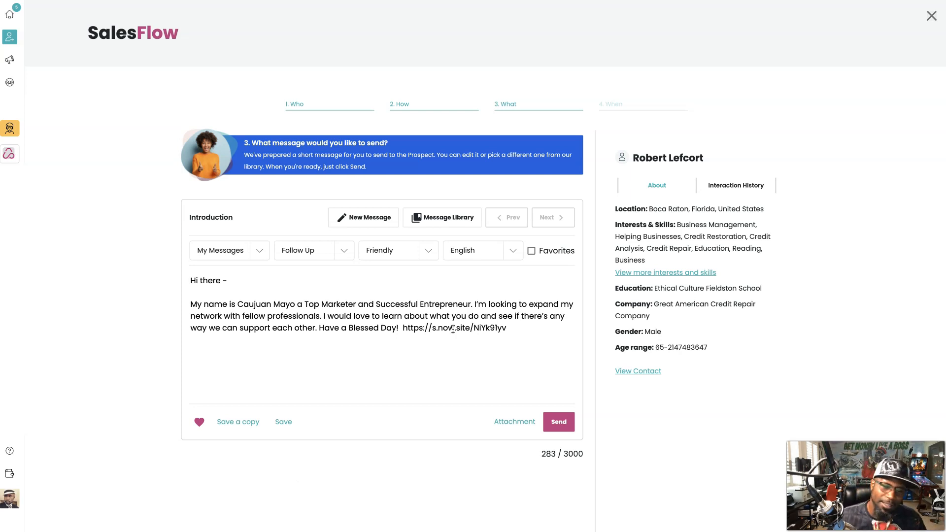
click(557, 422)
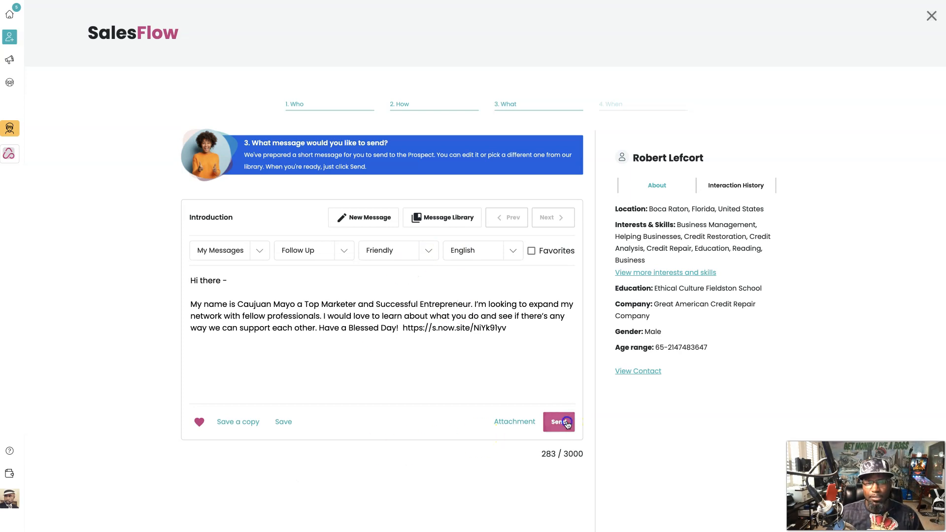
click(558, 422)
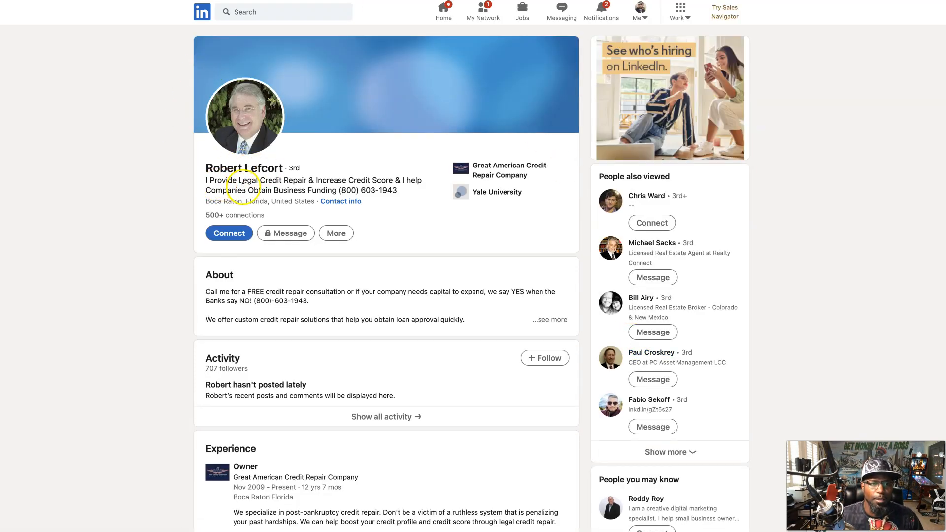
mouse_move(322, 181)
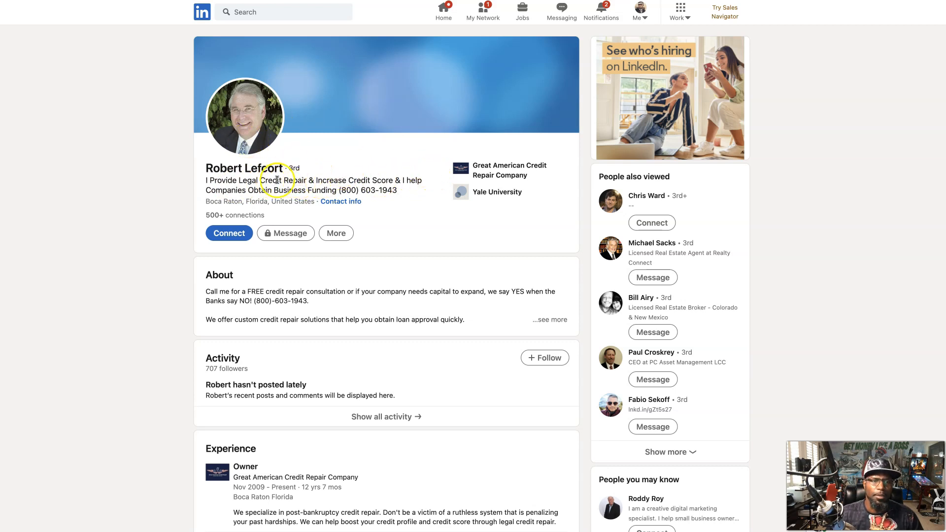
mouse_move(393, 123)
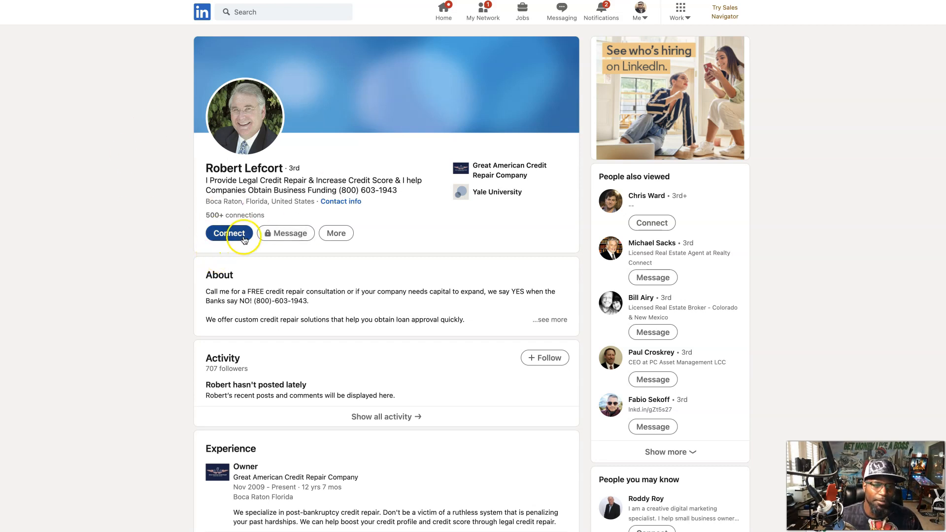
click(229, 234)
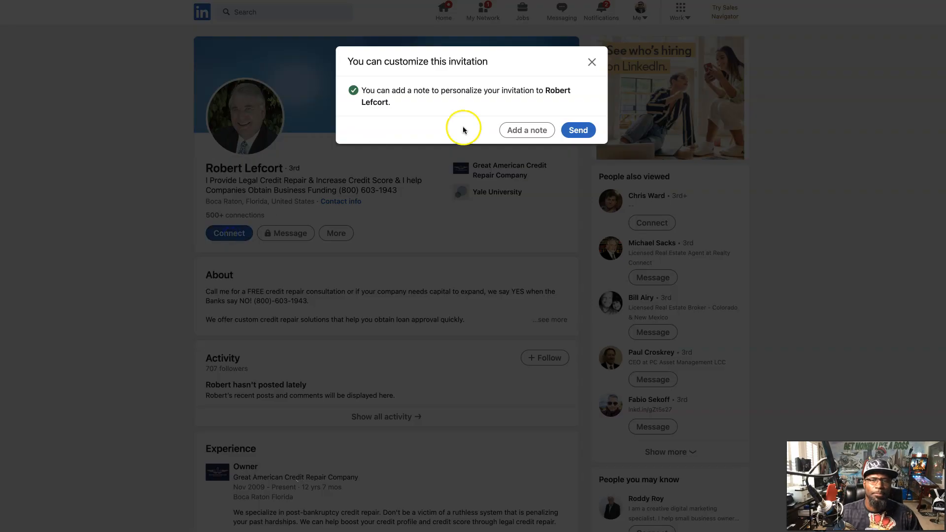
click(526, 130)
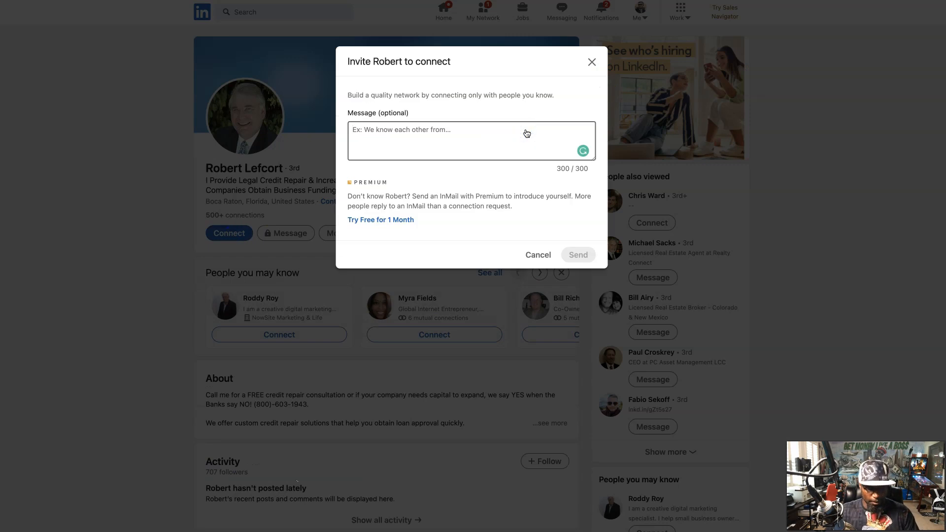
text(My name is Caujuan Mayo a Top Marketer and Successful Entrepreneur. I'm looking to expand my network with fellow professionals. I would love to learn about what you do and see if there's any way we can support each other. Have a Blessed Day!  https://s.now.site/NiYk91yv)
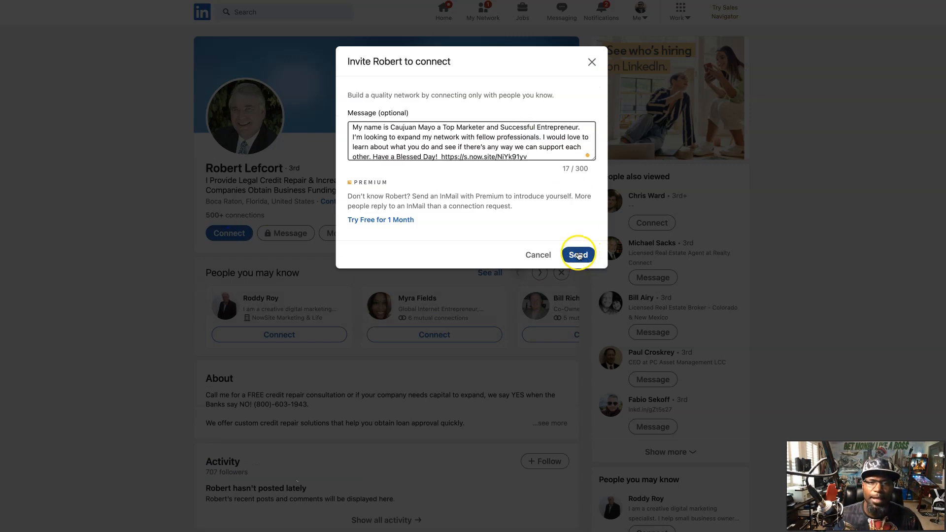
click(577, 254)
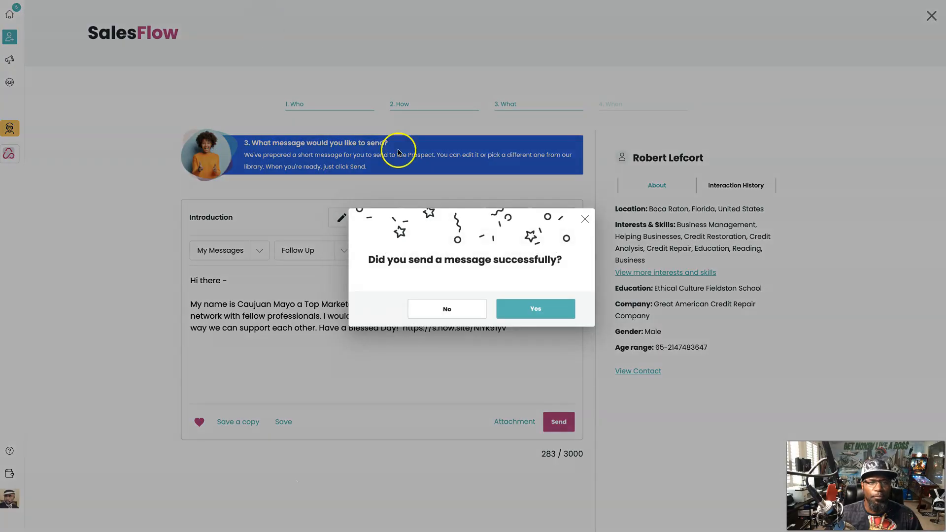
Step: Confirm the send, book a follow-up noted 'Credit Repair', and restart for another prospect
click(535, 309)
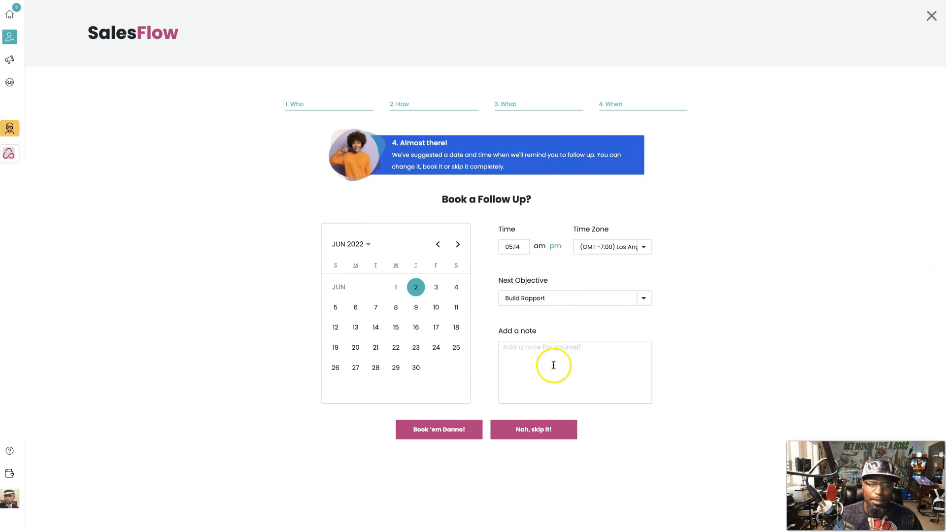
click(554, 365)
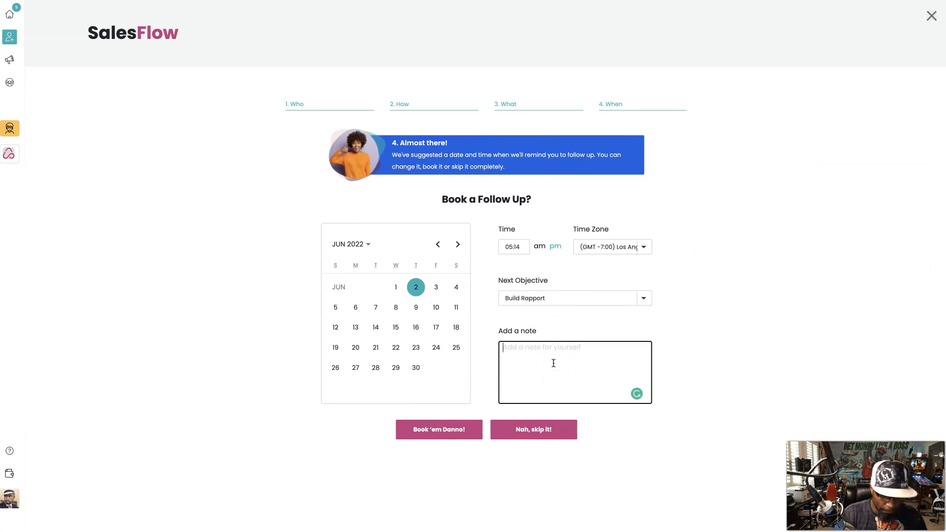
text(Credit Repair)
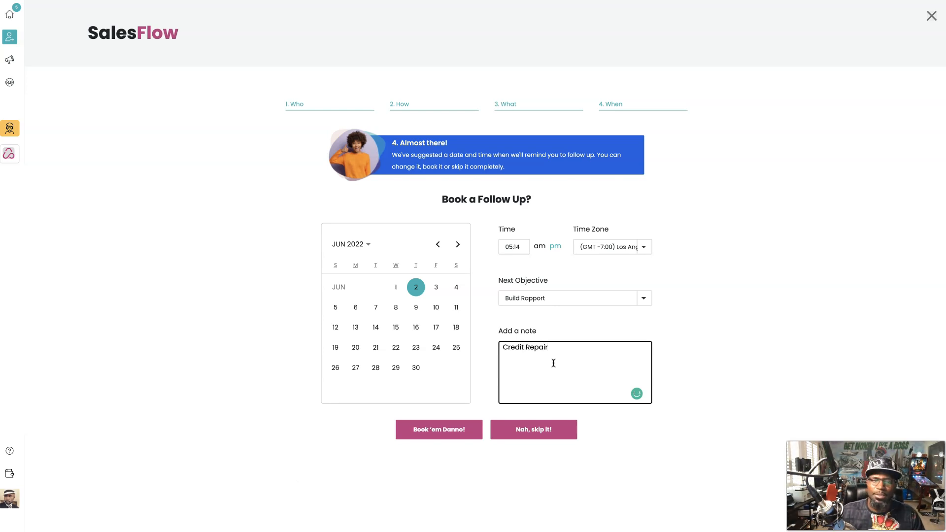
click(438, 430)
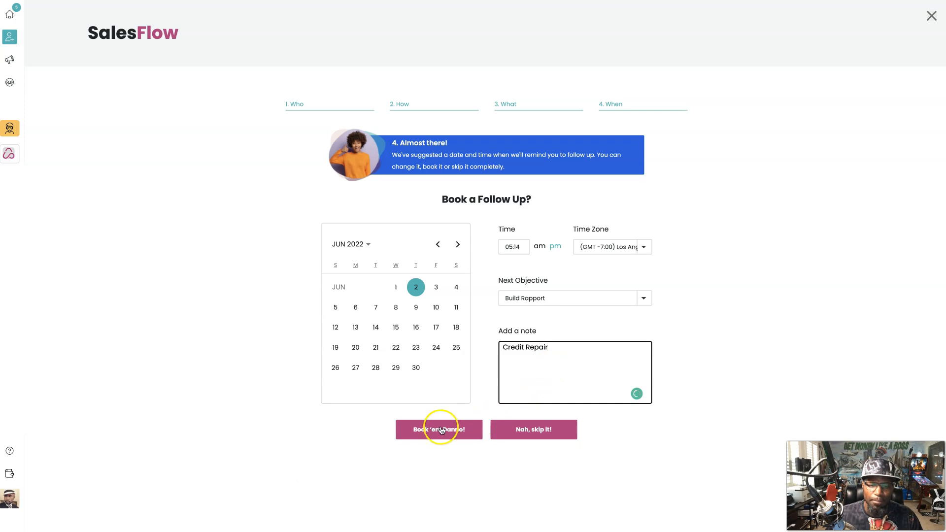
click(439, 429)
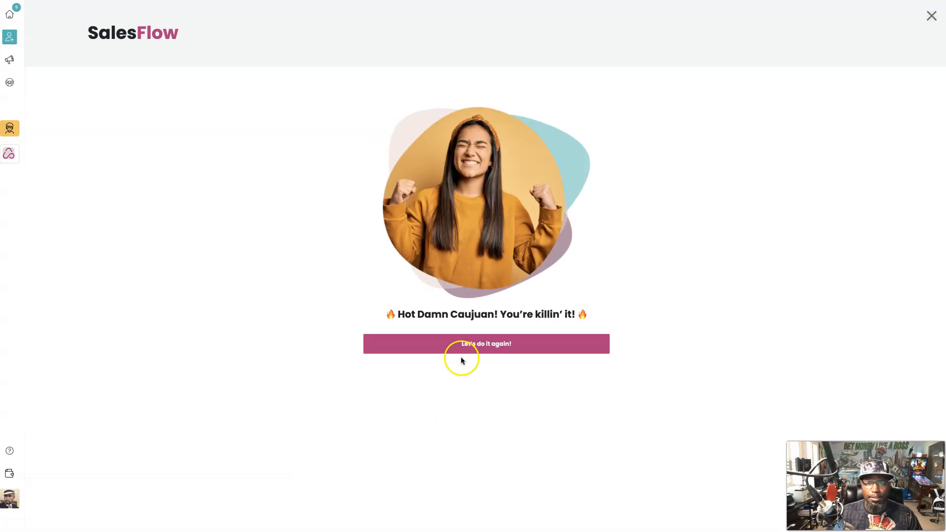
click(486, 343)
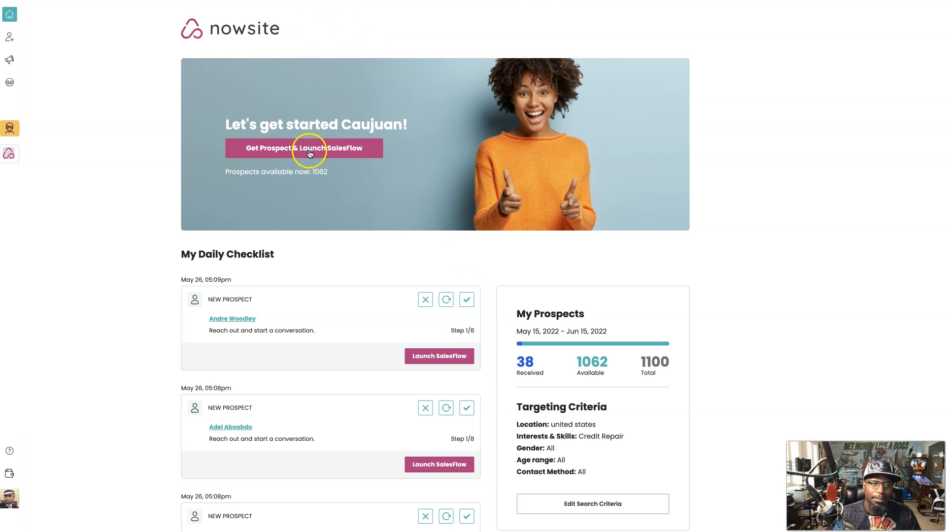
click(304, 148)
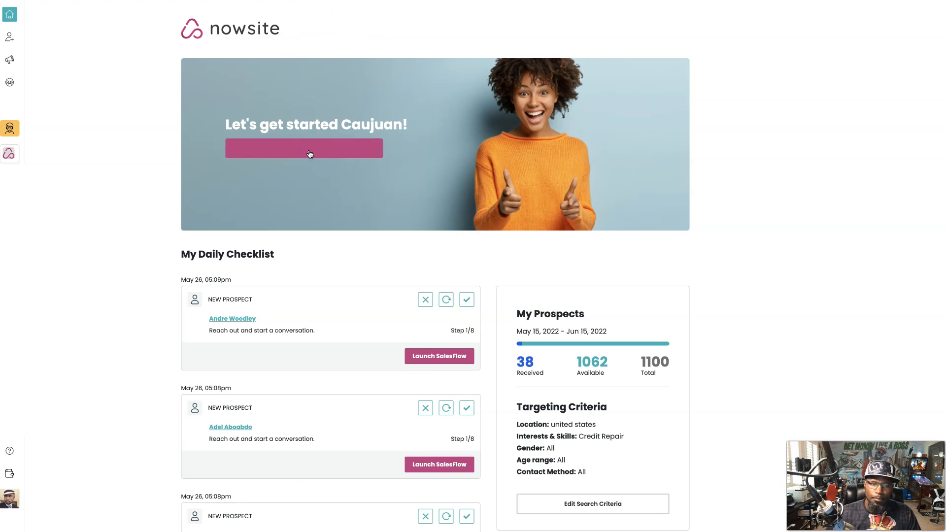
click(303, 147)
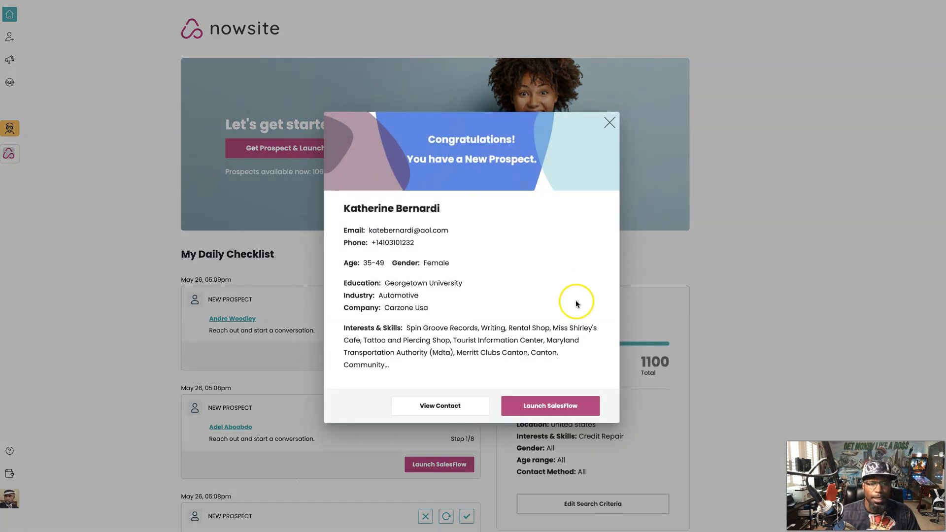
click(550, 406)
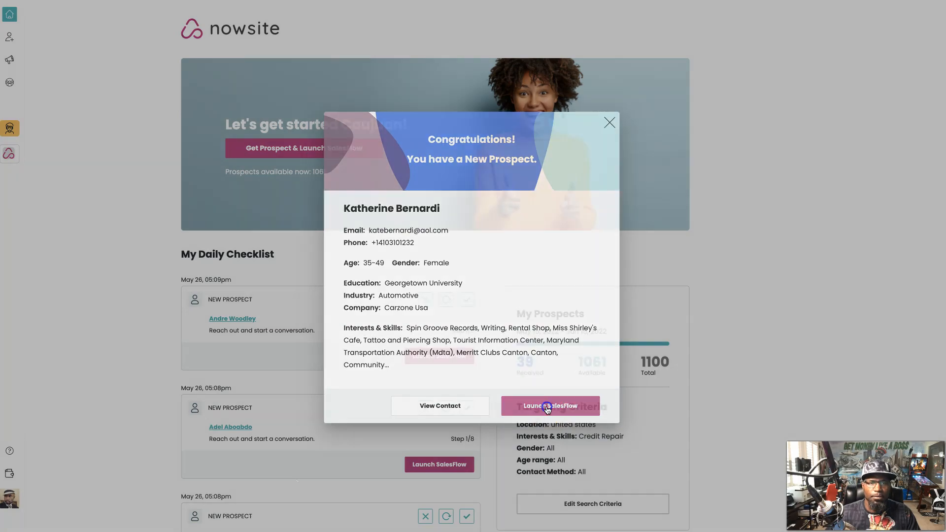
click(549, 405)
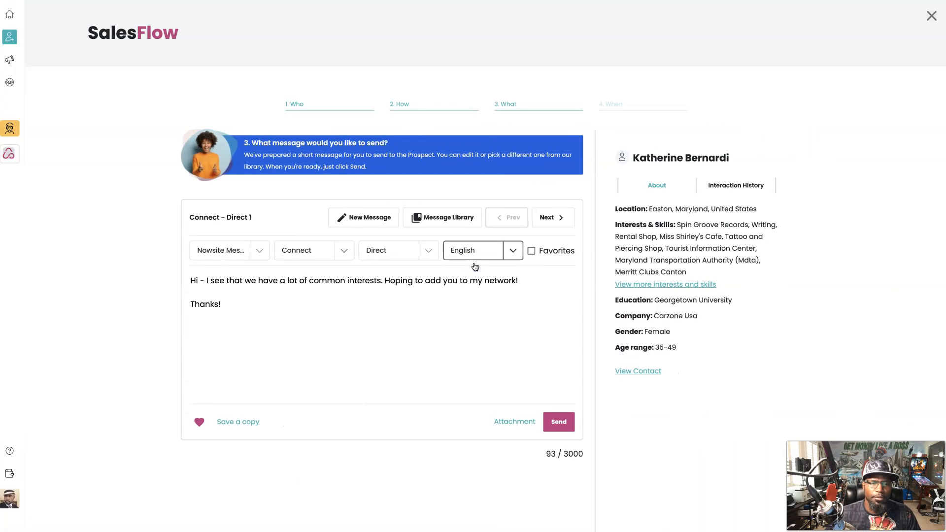
Step: Pick the saved introduction from My Messages and open Katherine's LinkedIn profile
click(448, 217)
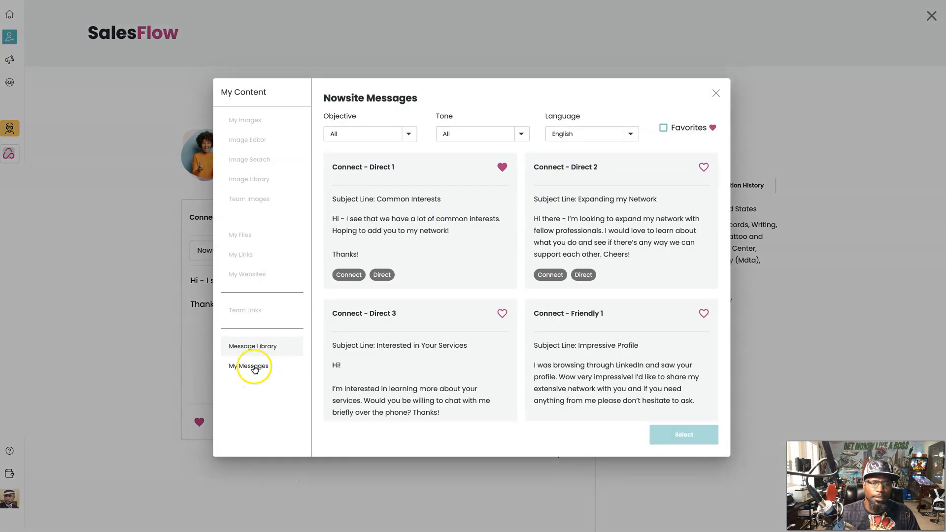
click(248, 366)
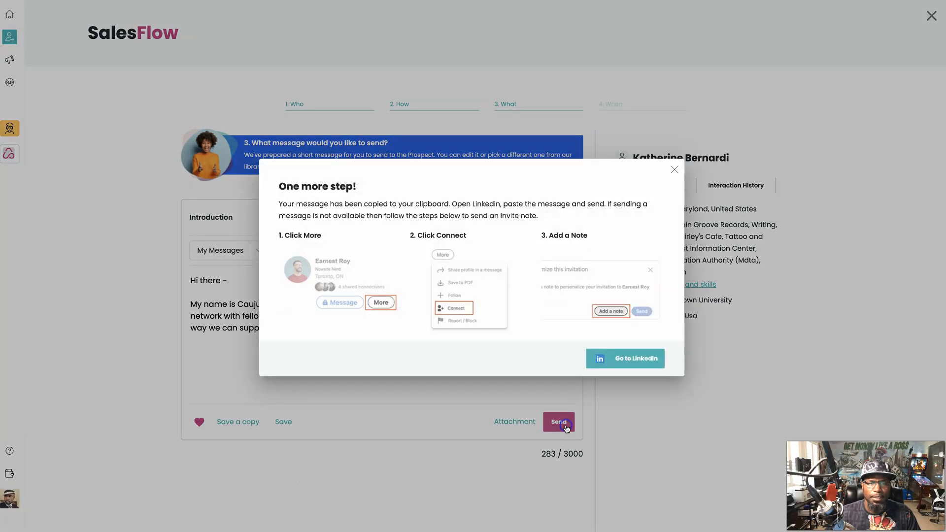
click(625, 359)
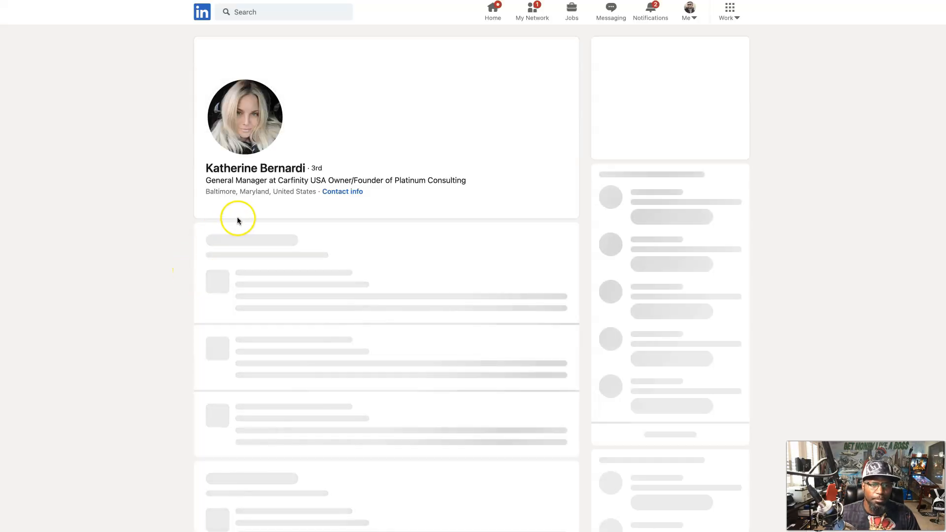
click(228, 233)
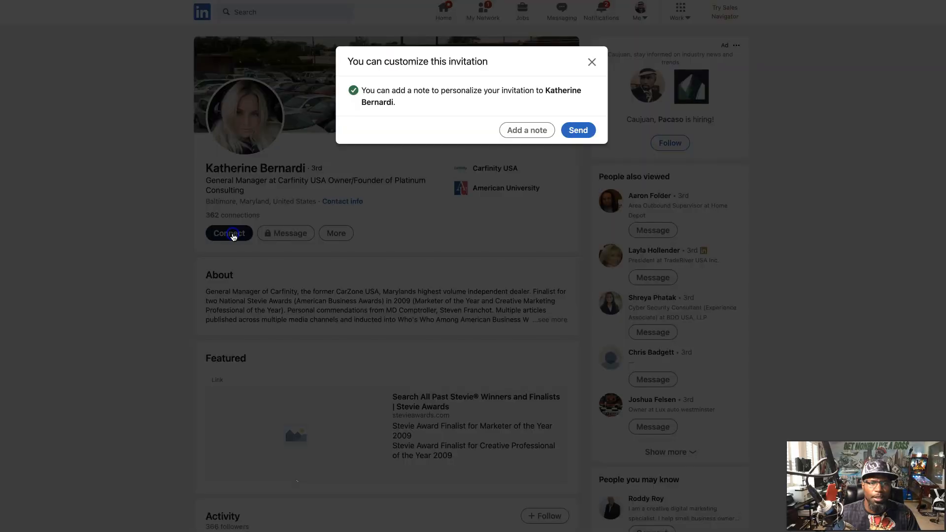
click(527, 129)
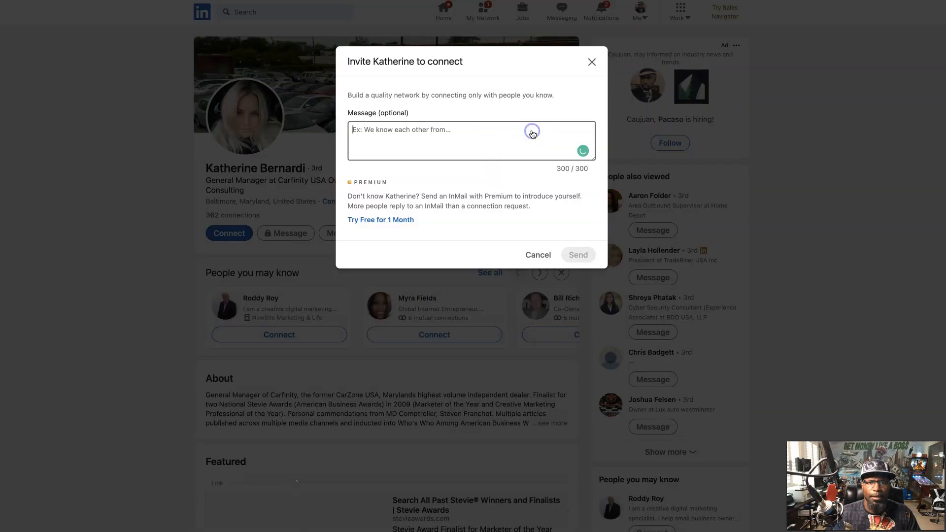
text(My name is Caujuan Mayo a Top Marketer and Successful Entrepreneur. I'm looking to expand my network with fellow professionals. I would love to learn about what you do and see if there's any way we can support each other. Have a Blessed Day!  https://s.now.site/wJTk1EWg)
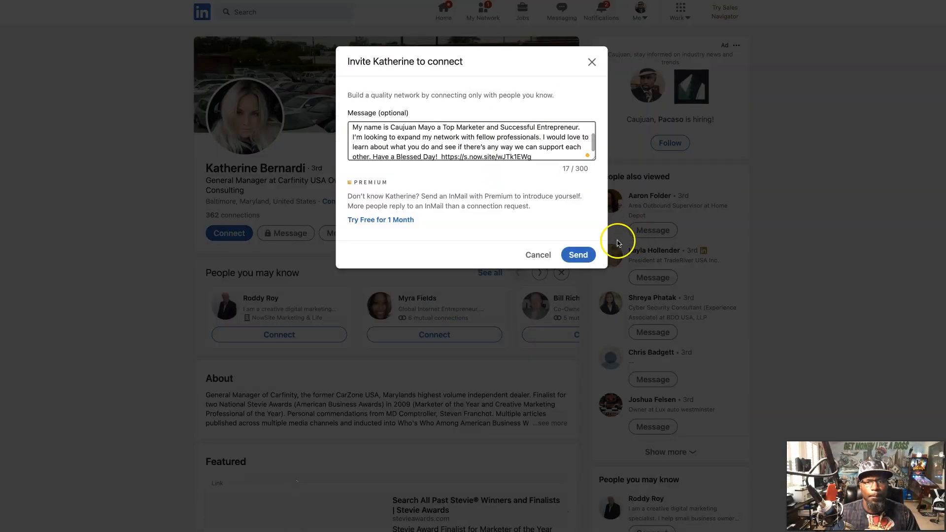
click(576, 254)
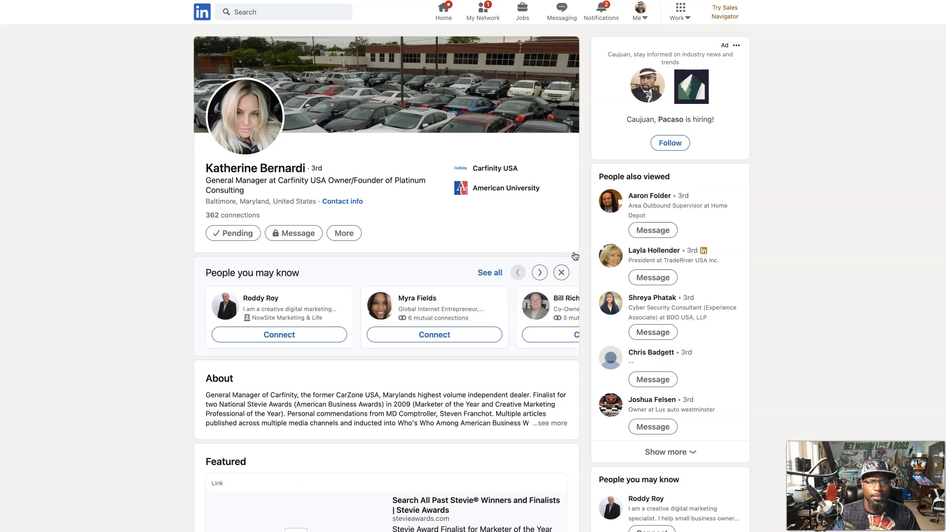
mouse_move(572, 256)
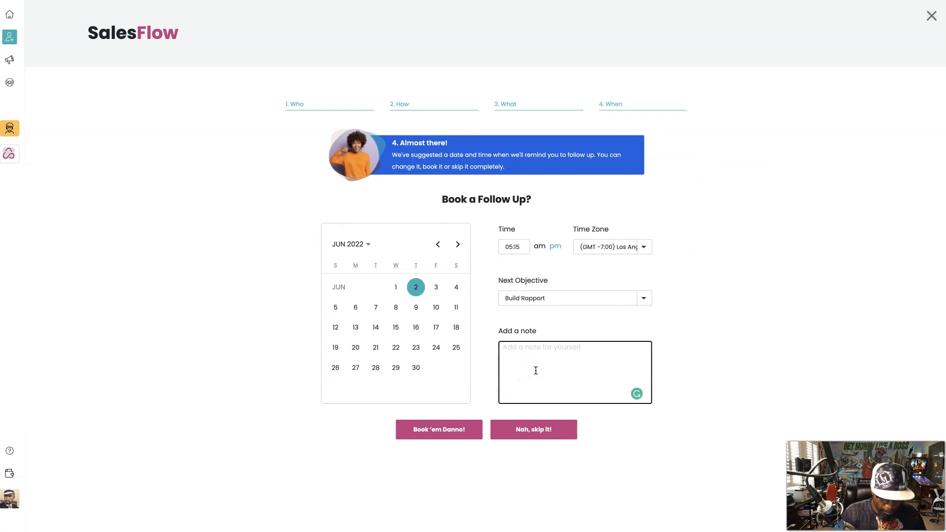
text(Credit Repair)
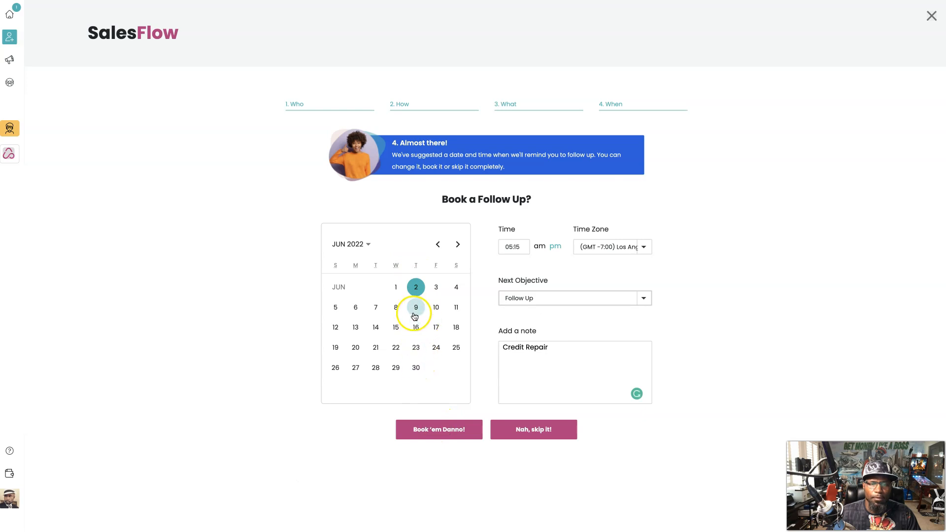
click(439, 430)
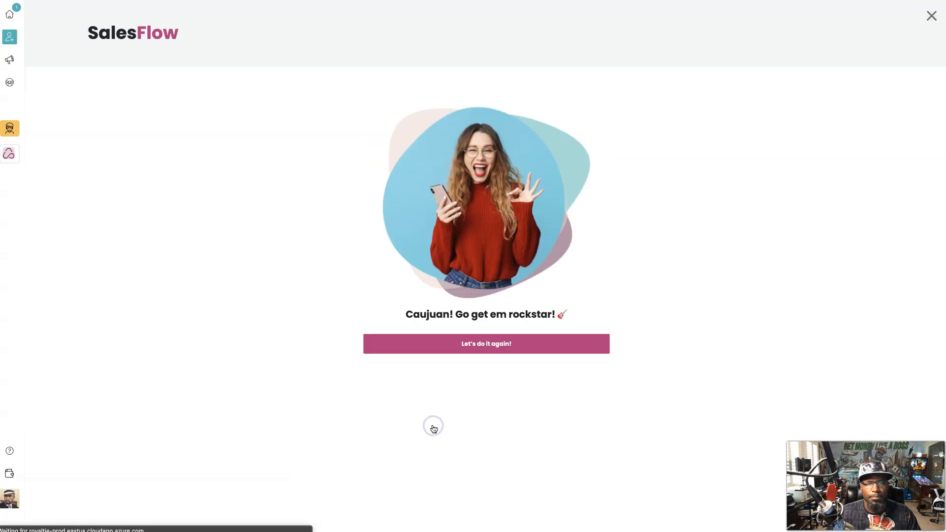
click(931, 15)
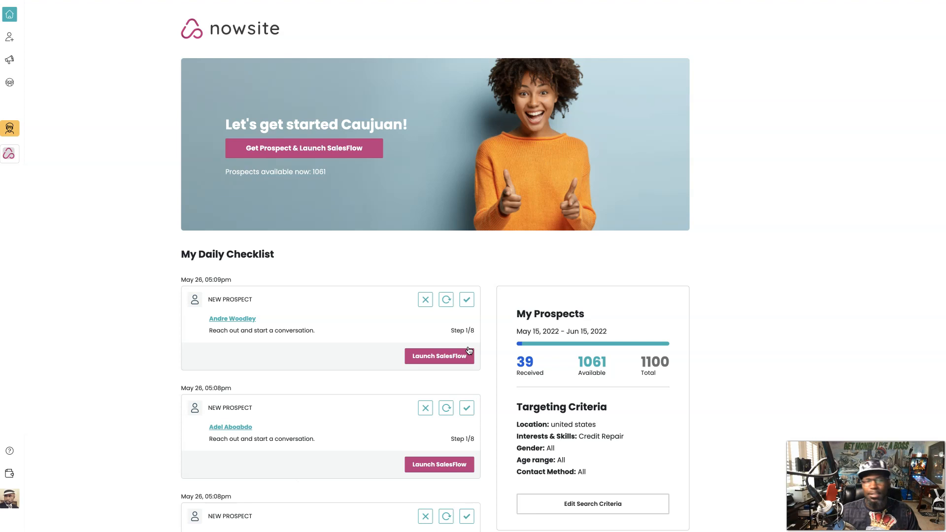
mouse_move(688, 65)
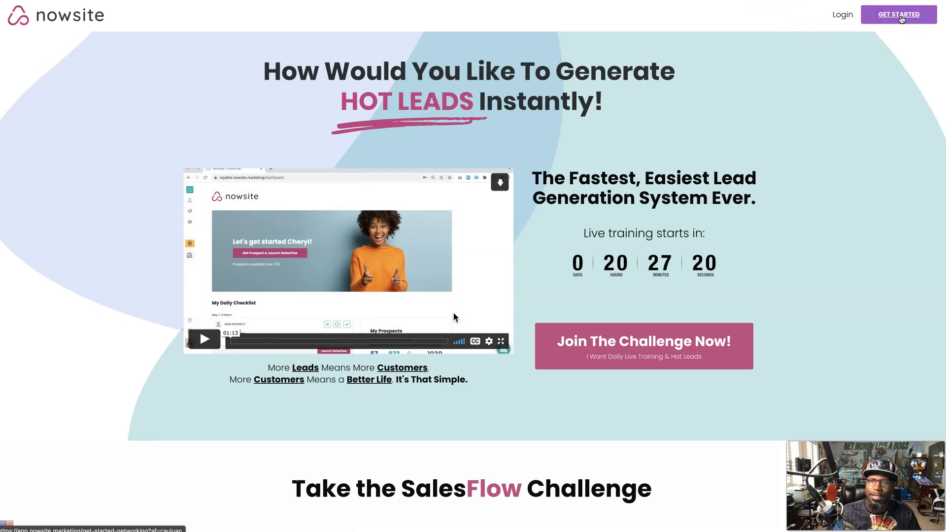
Step: Start the Nowsite signup from GET STARTED on the SalesFlow challenge landing page
click(898, 14)
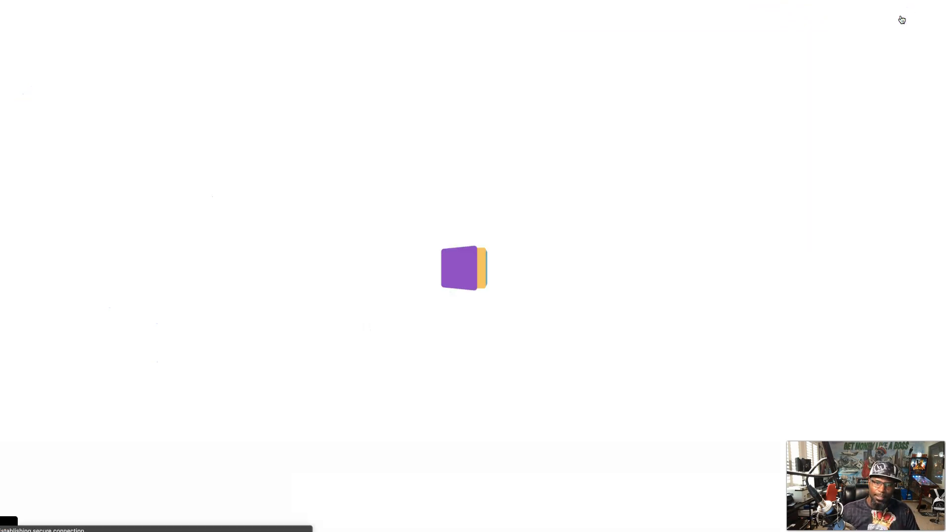